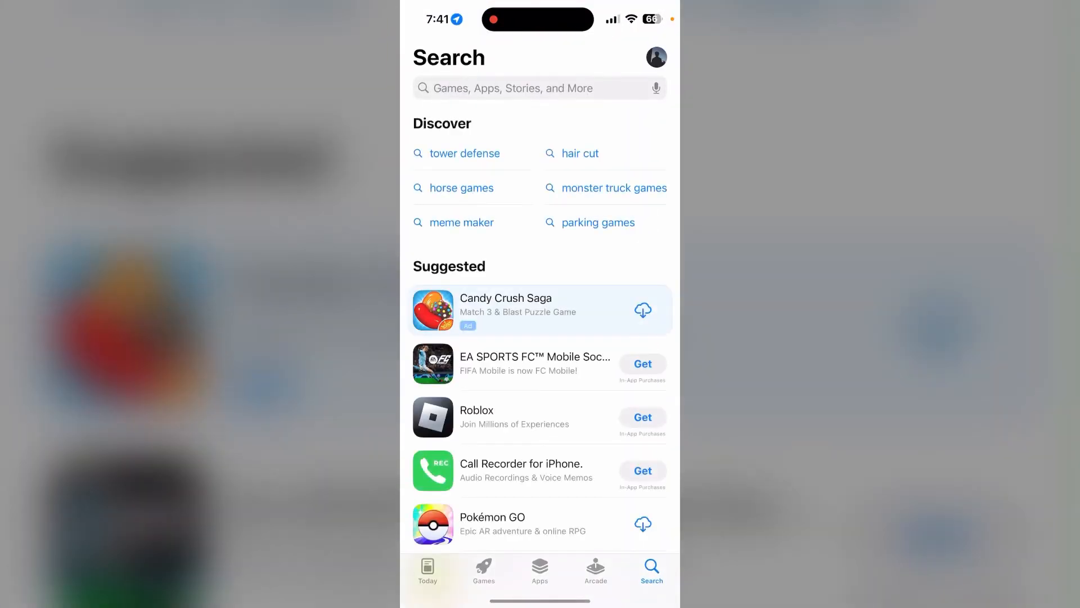
- Search 'ei bank' and open the EI Bank result, scrolling past EI +
type("e")
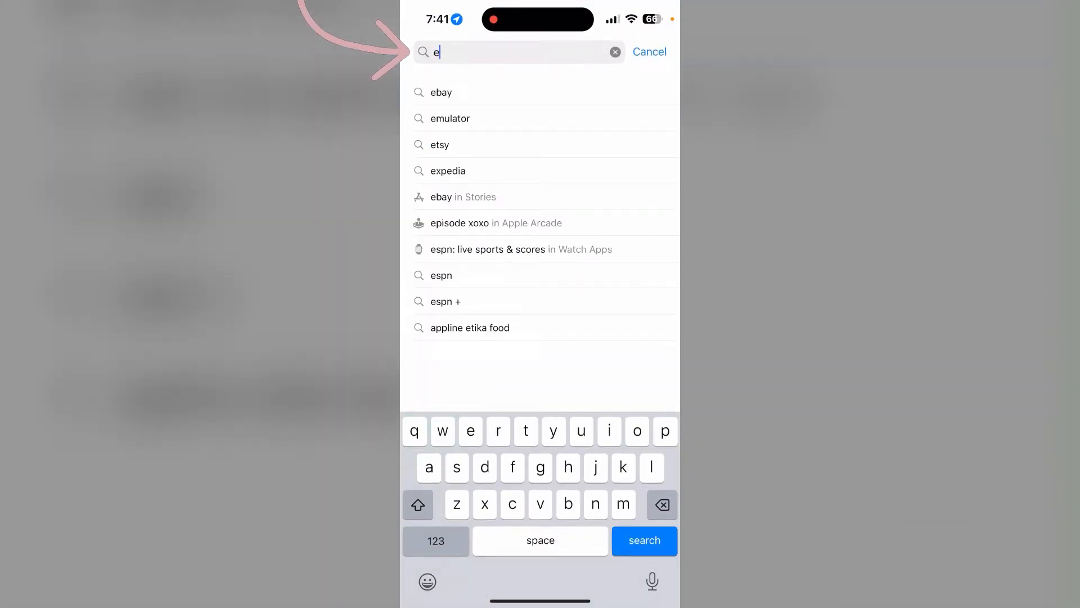
type("i bank")
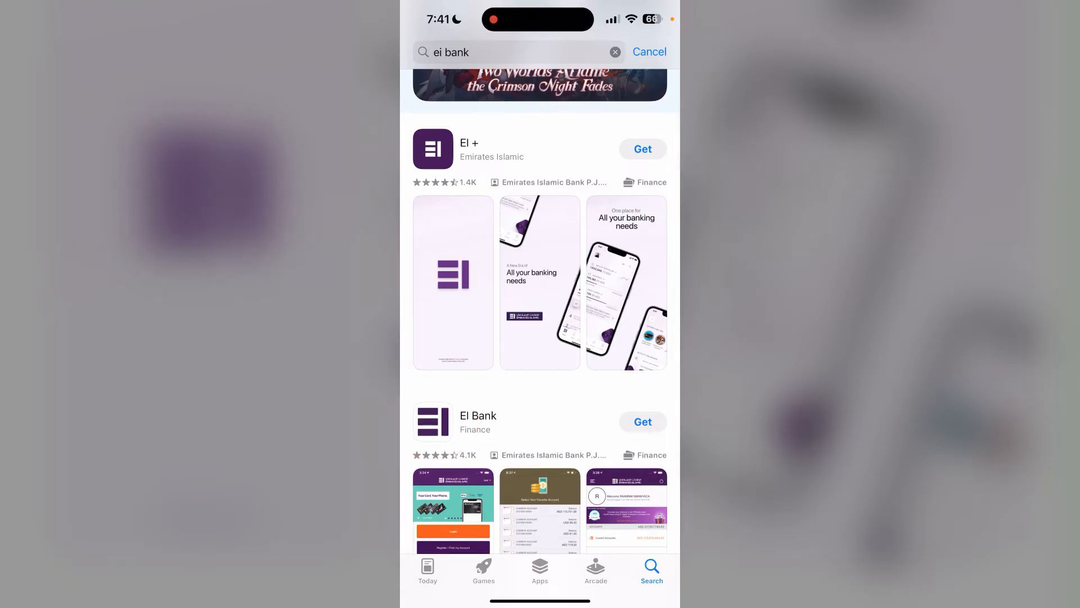
scroll("down", 3)
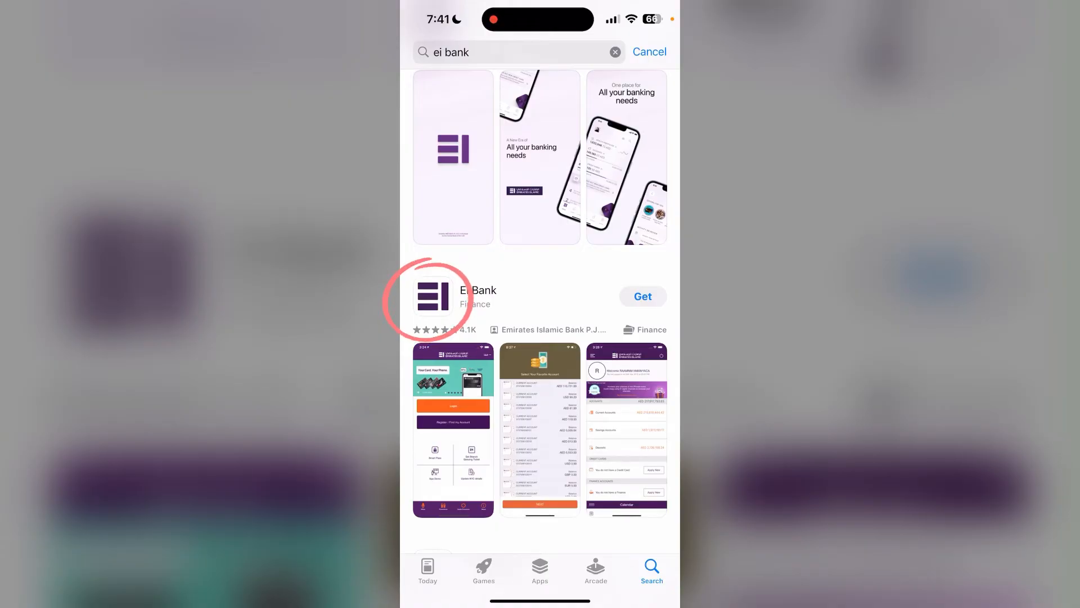
left_click(478, 302)
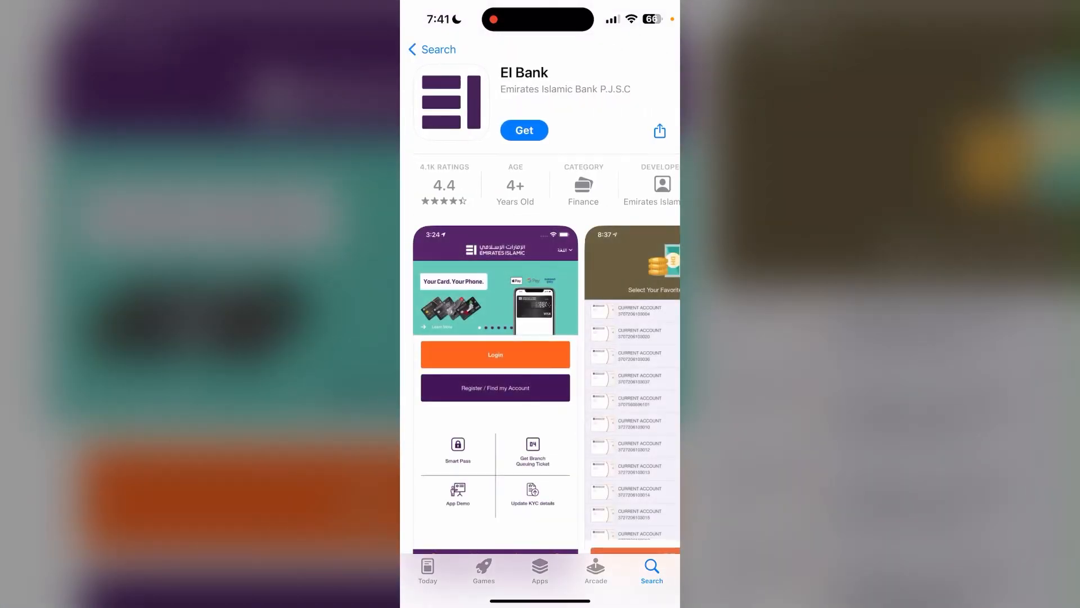
- Get EI Bank, wait for it to install, then open it
left_click(523, 129)
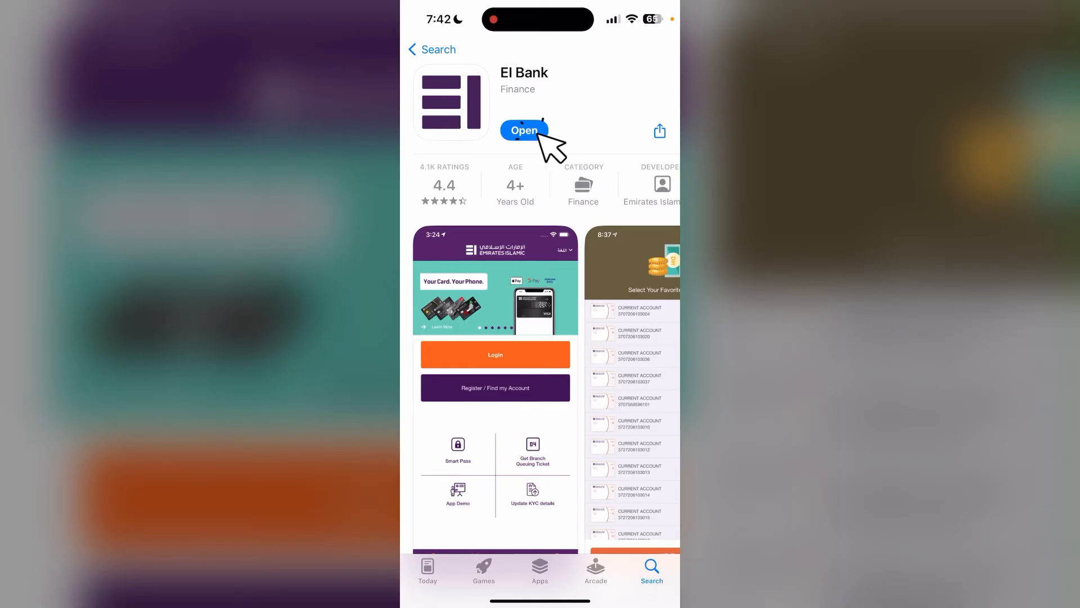
left_click(524, 130)
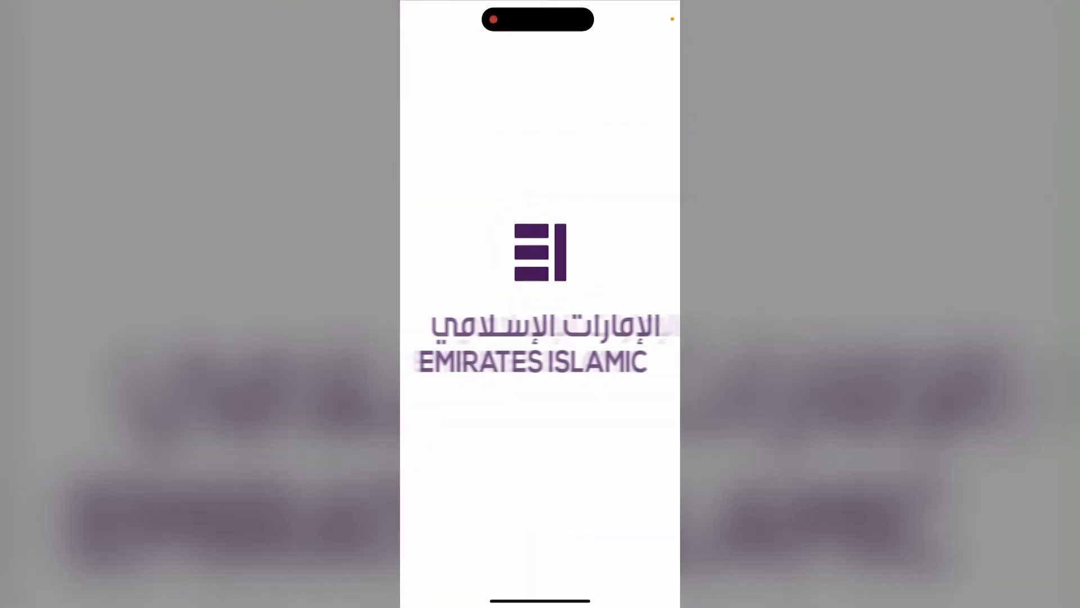